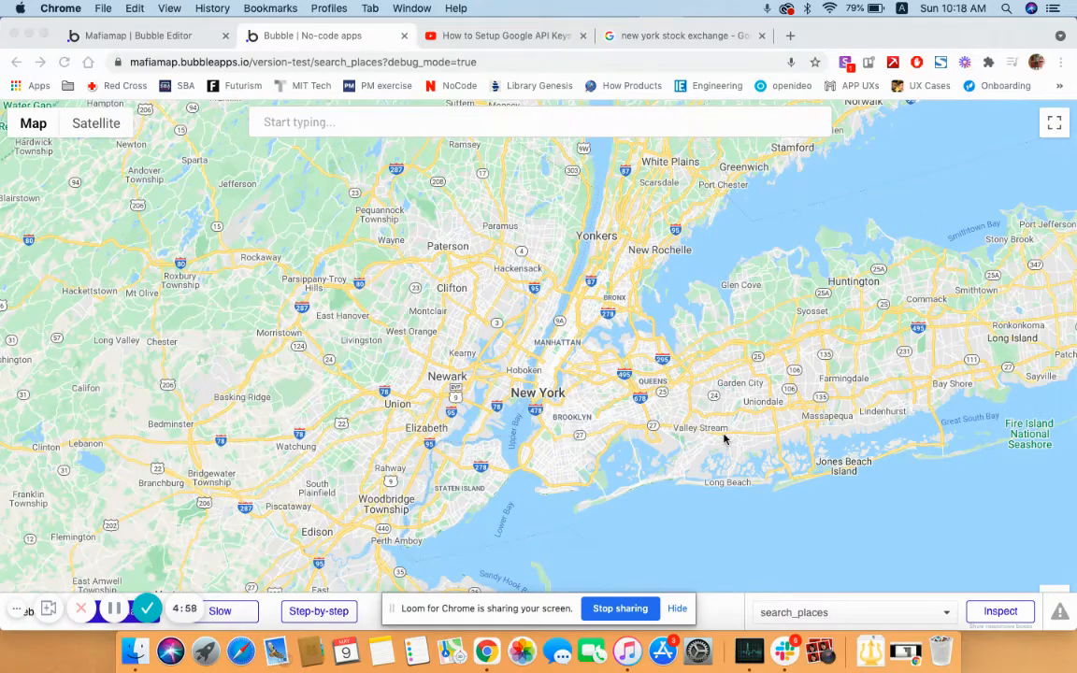
pyautogui.moveTo(346, 128)
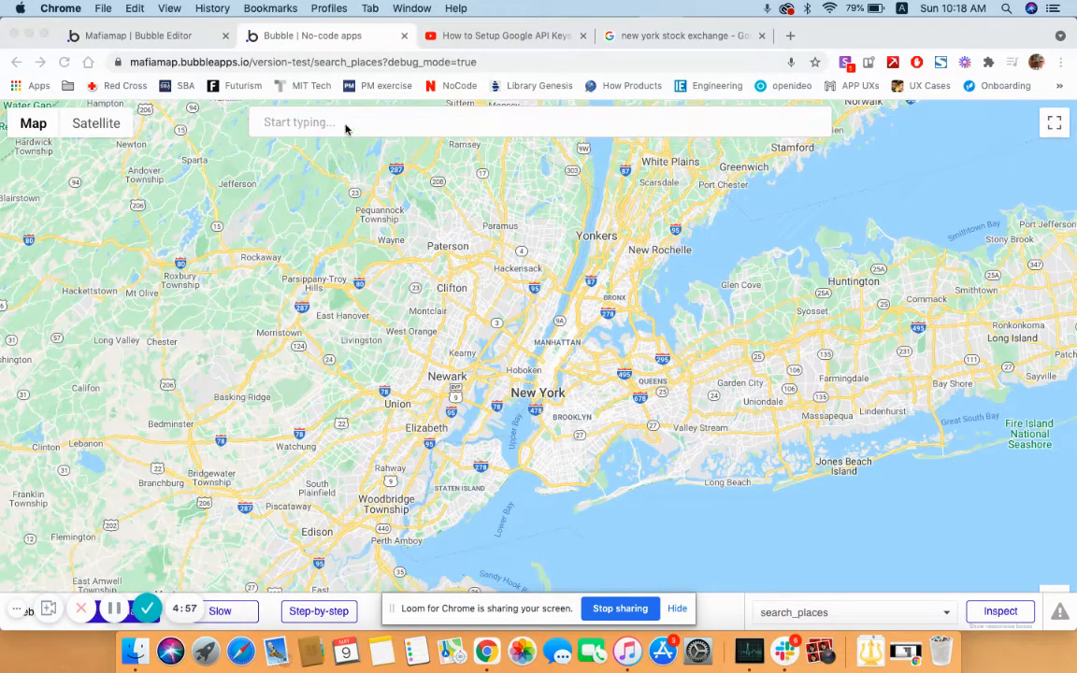
# Step: Search the place box for San Francisco, CA, USA, then 'new' and pick New York, NY, USA
pyautogui.click(538, 122)
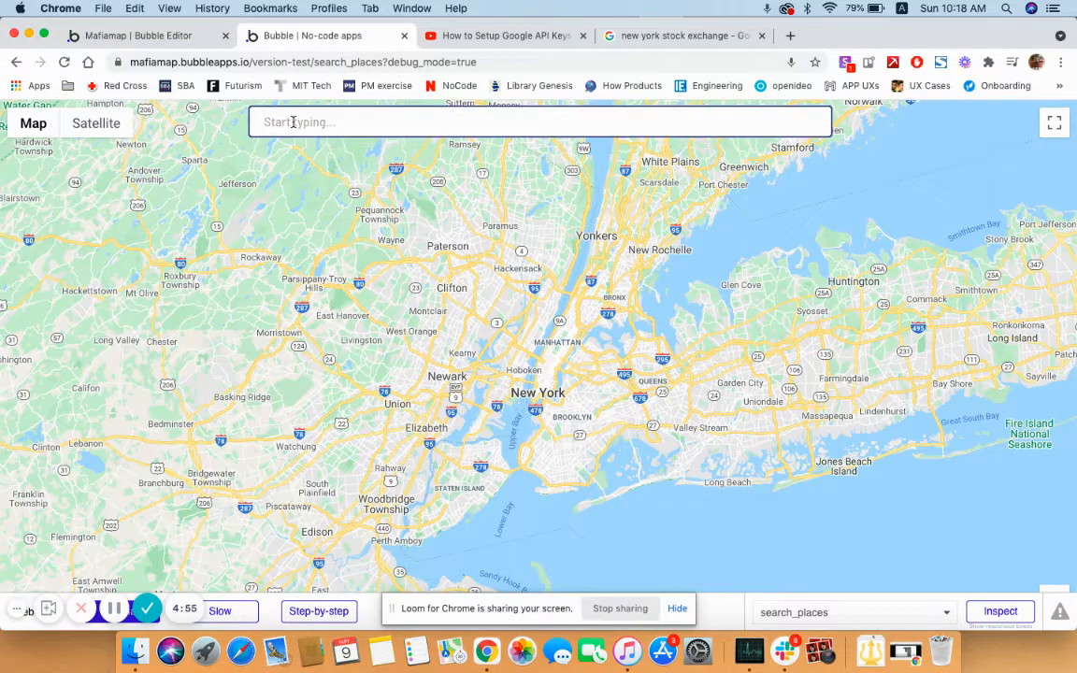
pyautogui.write('Sa')
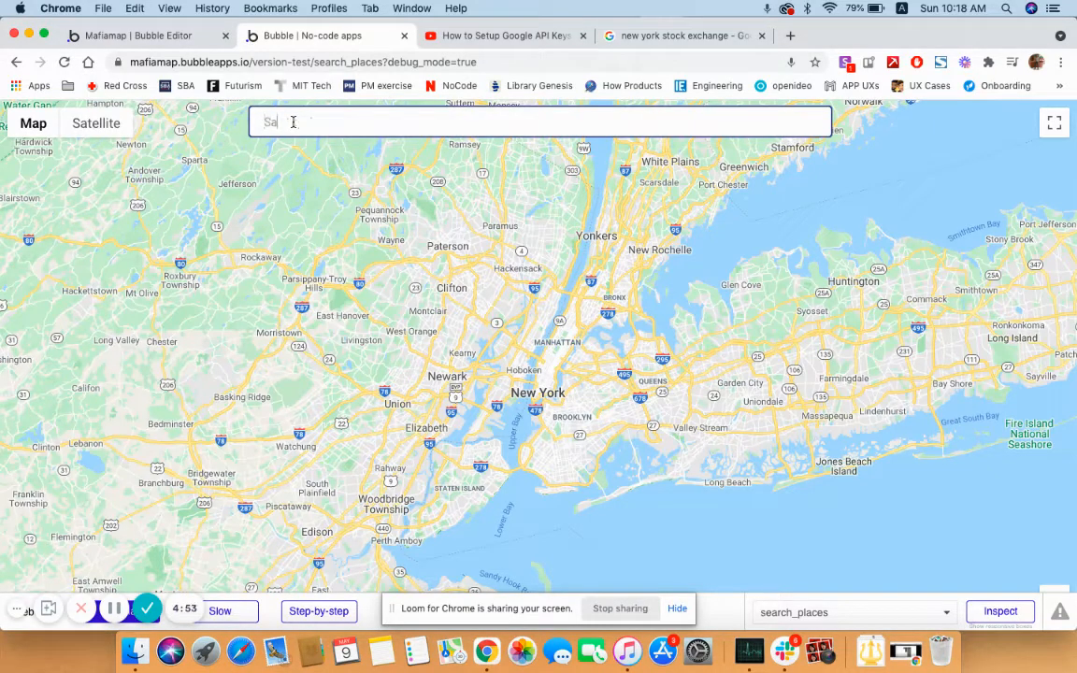
pyautogui.write('San Francisco, CA, USA')
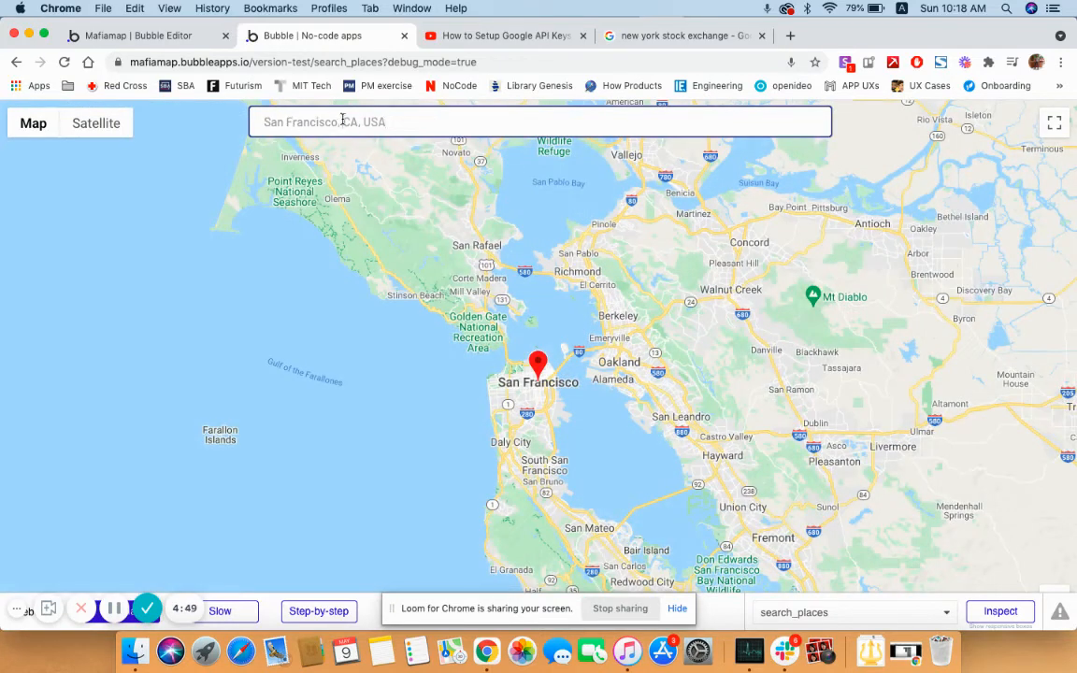
pyautogui.write('new')
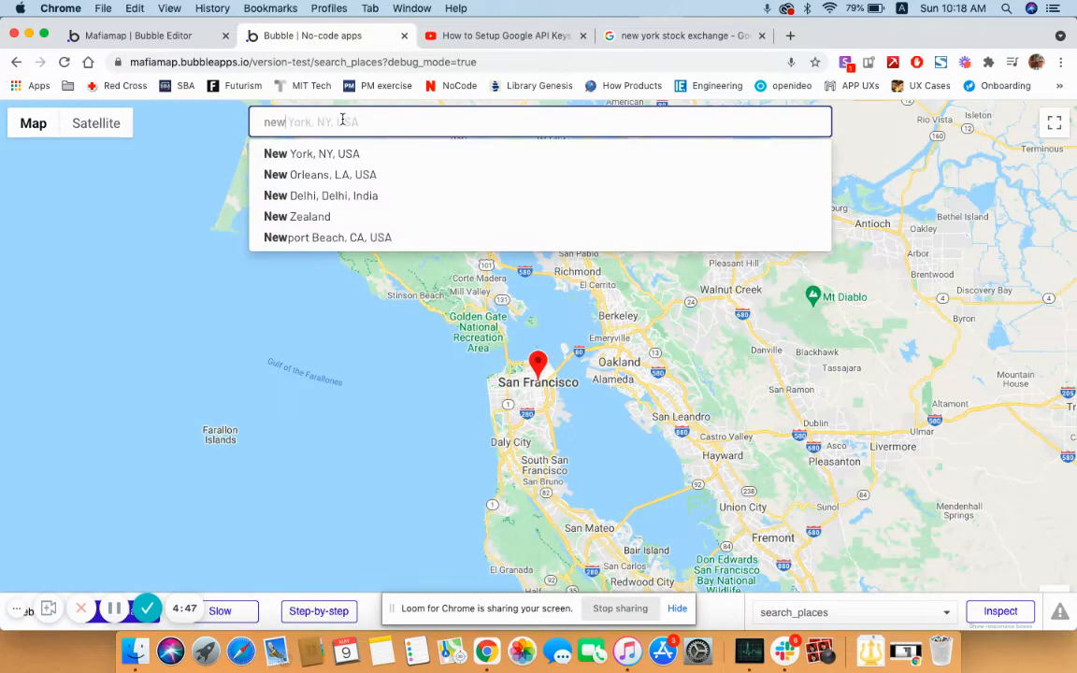
pyautogui.click(311, 153)
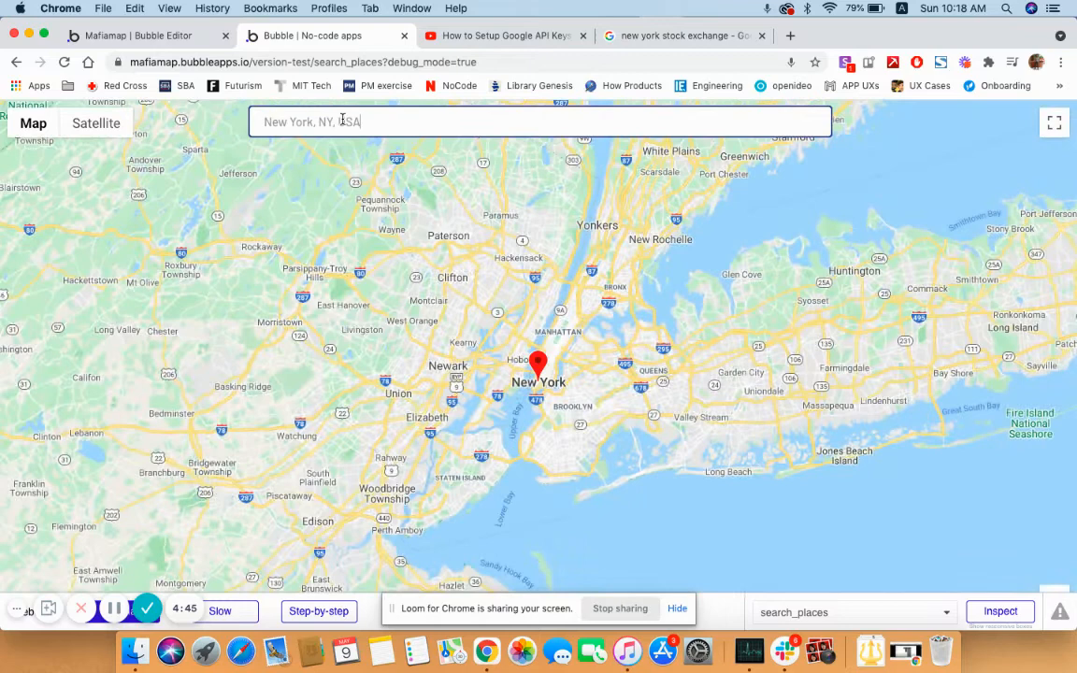
# Step: Check the New York Stock Exchange Google results, then pin Elizabeth, NJ, USA in the preview
pyautogui.click(681, 35)
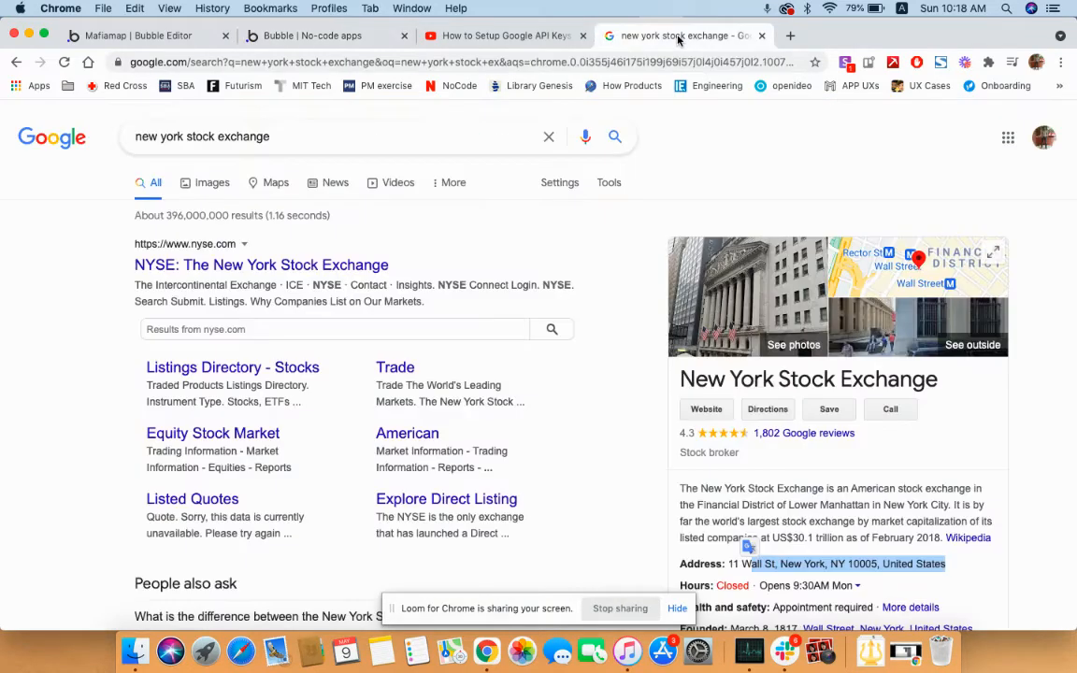
pyautogui.click(321, 36)
pyautogui.write('eliza')
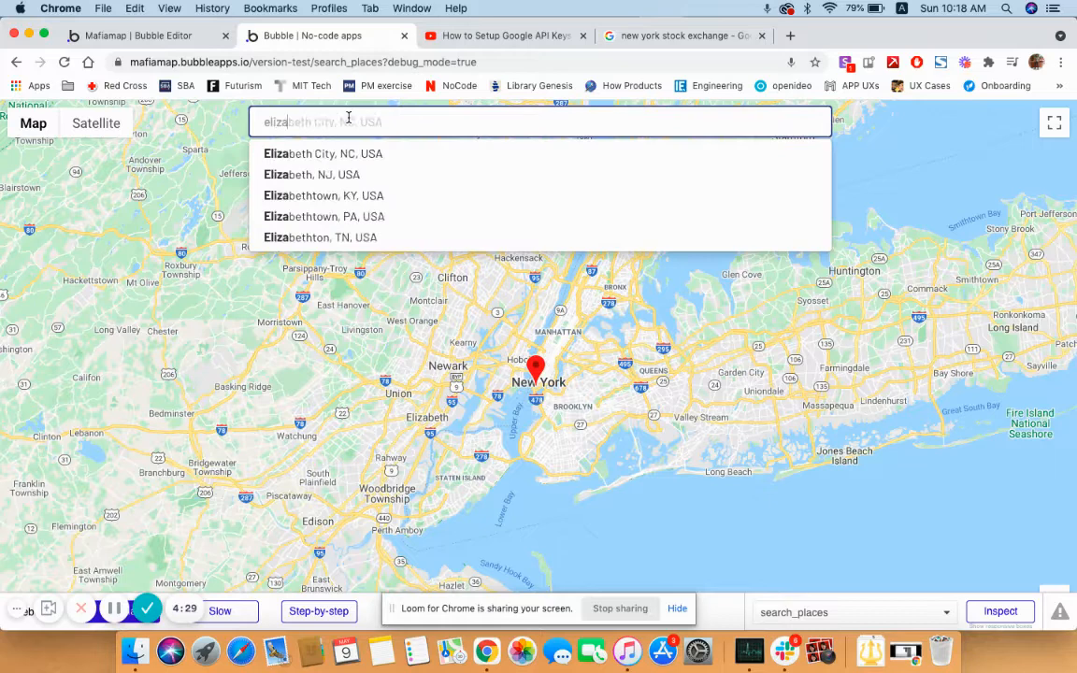
pyautogui.click(310, 174)
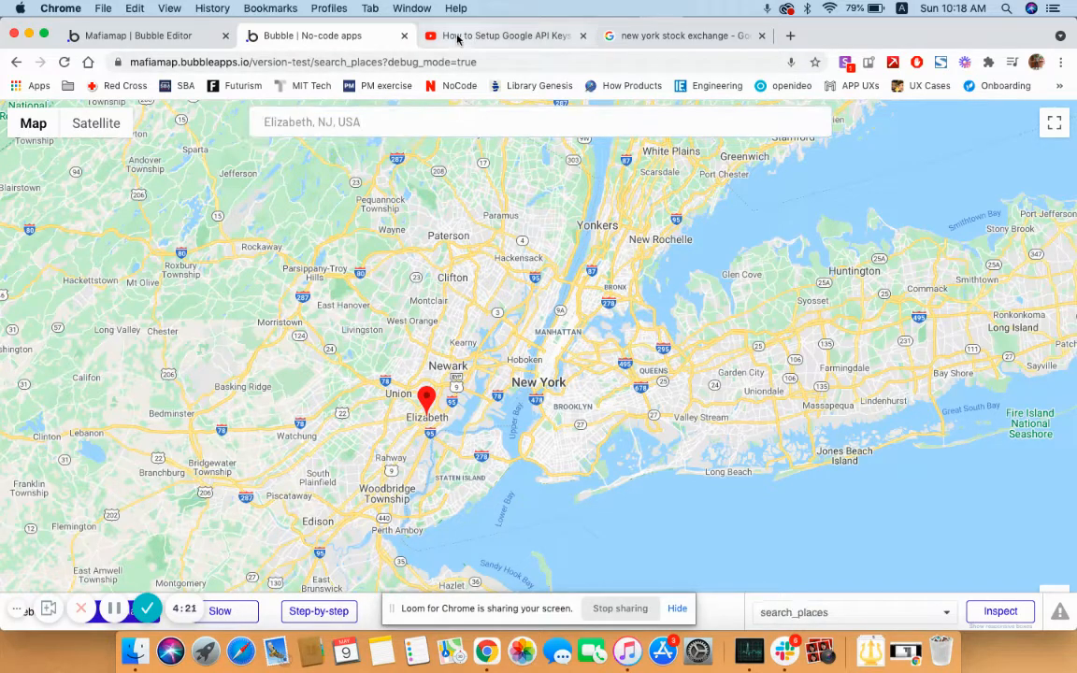
# Step: Bring up the YouTube tutorial on setting up Google API keys for Bubble
pyautogui.click(501, 35)
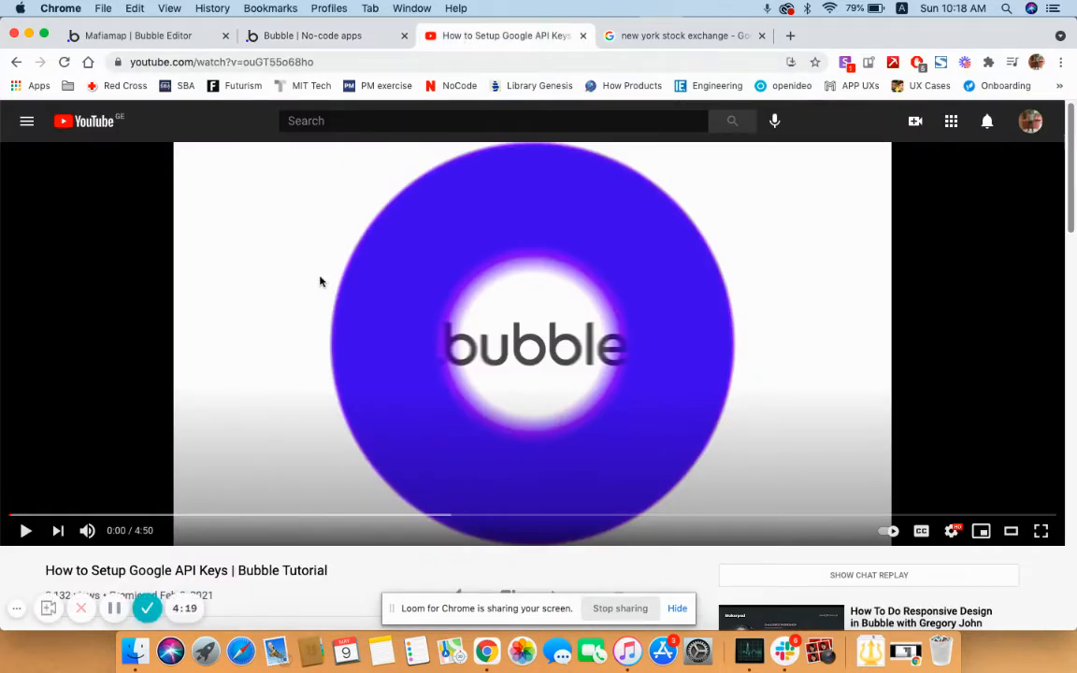
pyautogui.scroll(-3)
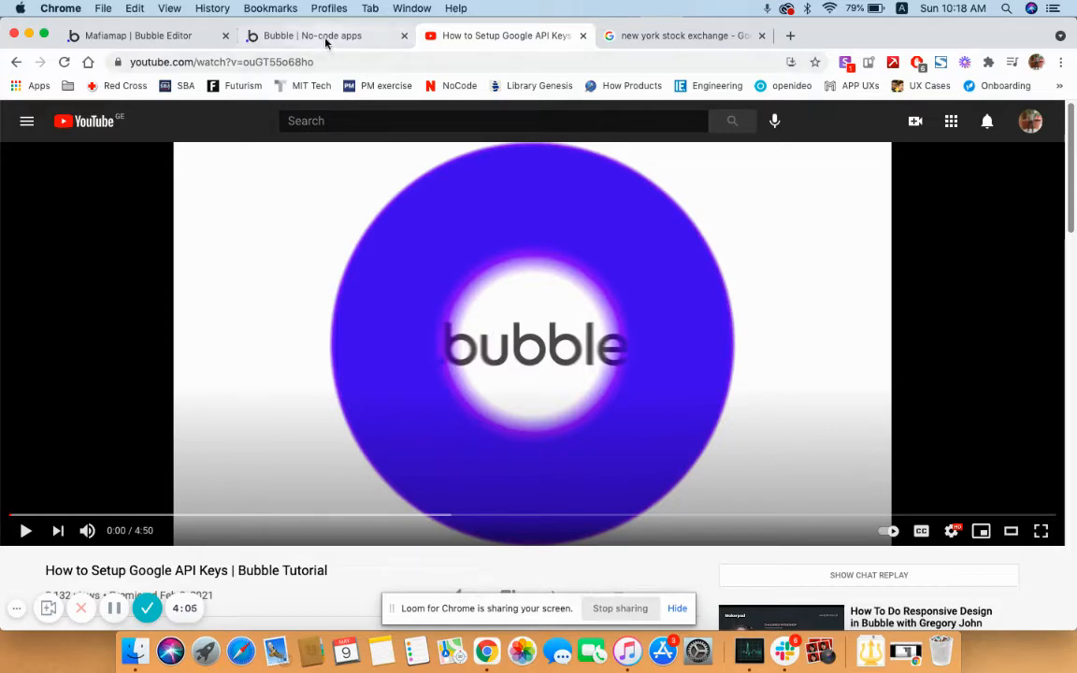
# Step: Return to the Mafiamap editor and switch to the places_tutorial page
pyautogui.click(140, 35)
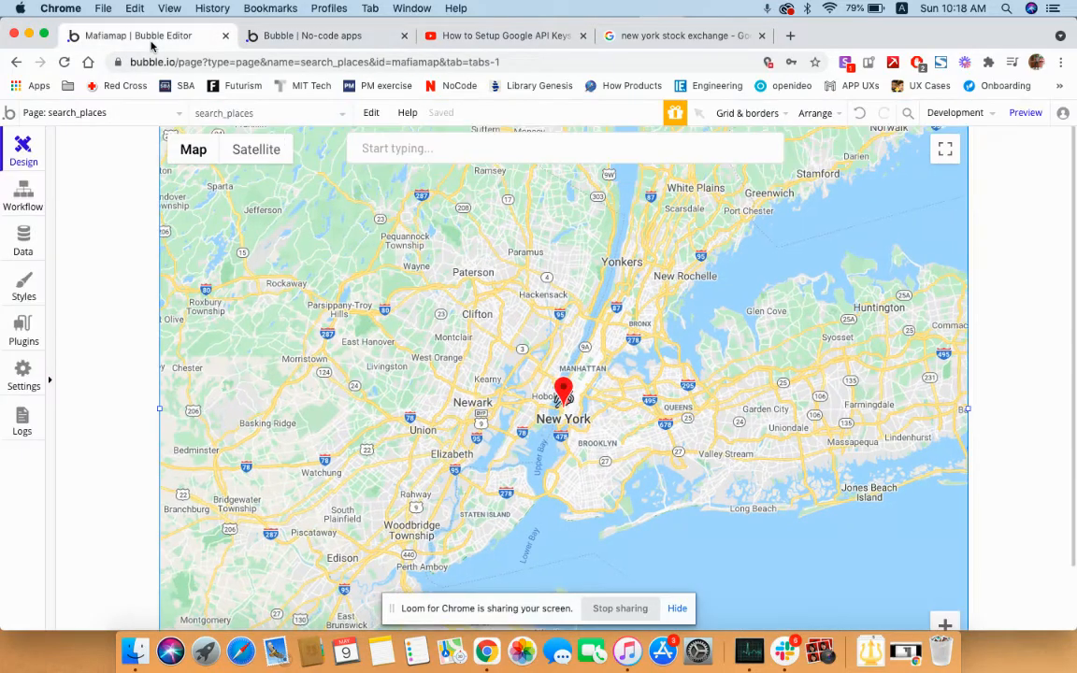
pyautogui.click(93, 112)
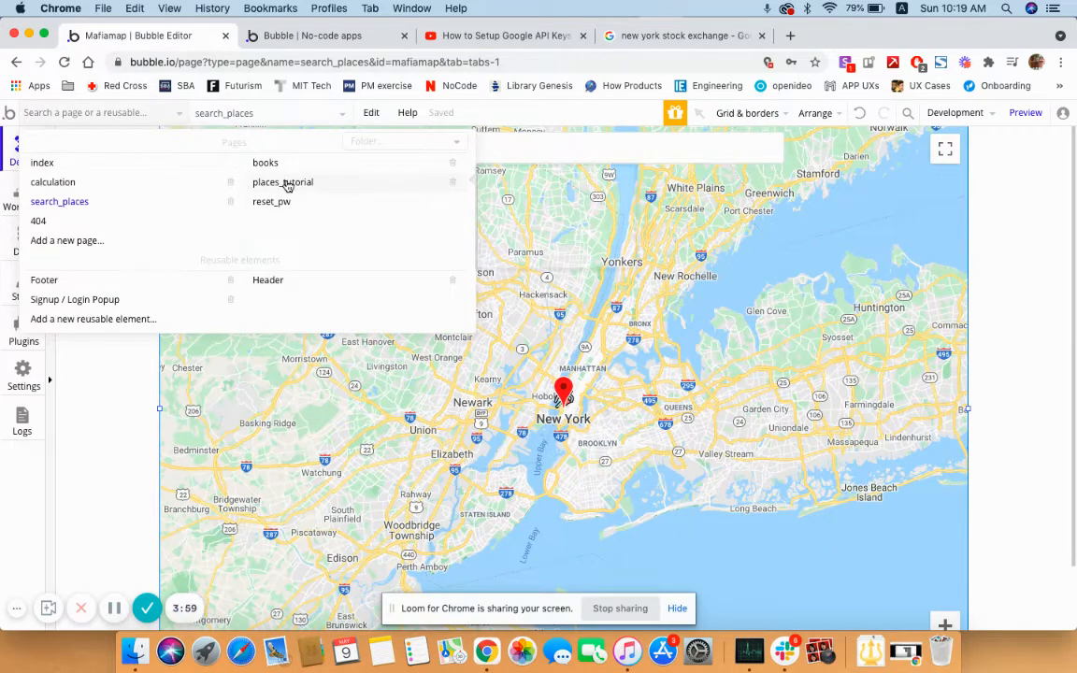
pyautogui.click(282, 181)
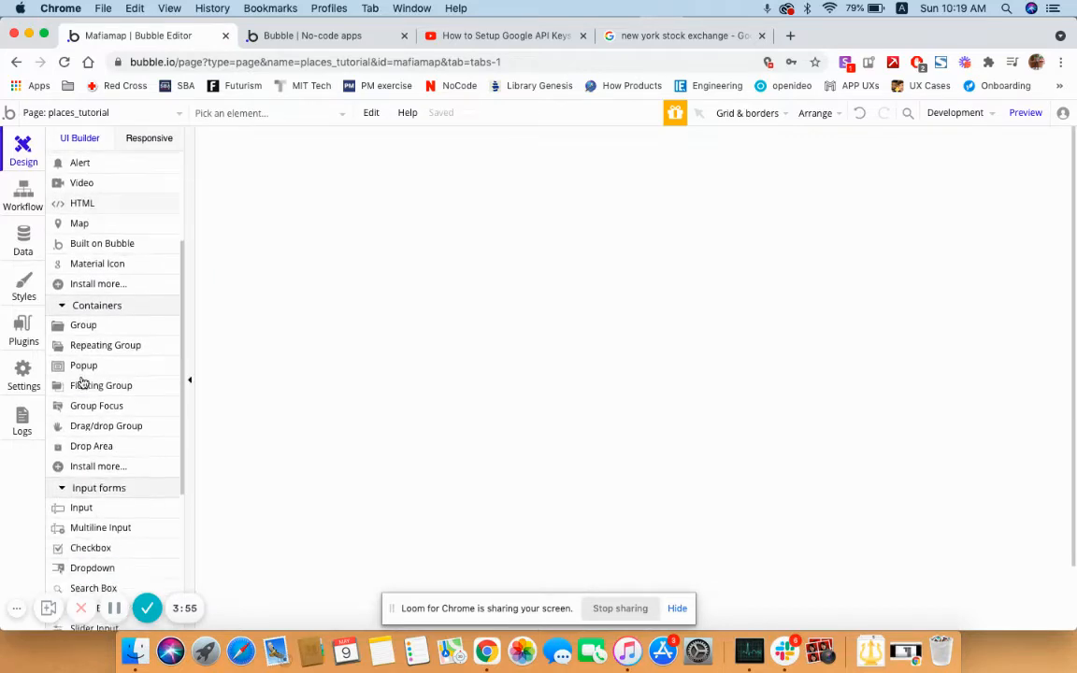
# Step: Place a Search Box with Choices style set to Geographic places and close its editor
pyautogui.scroll(-3)
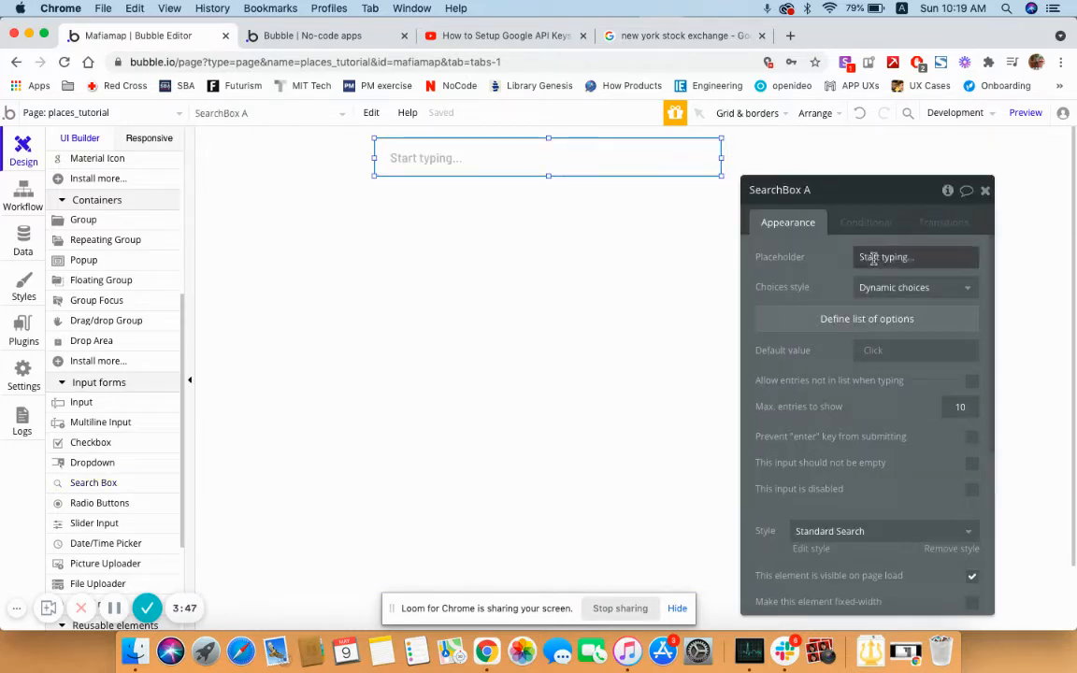
pyautogui.click(913, 287)
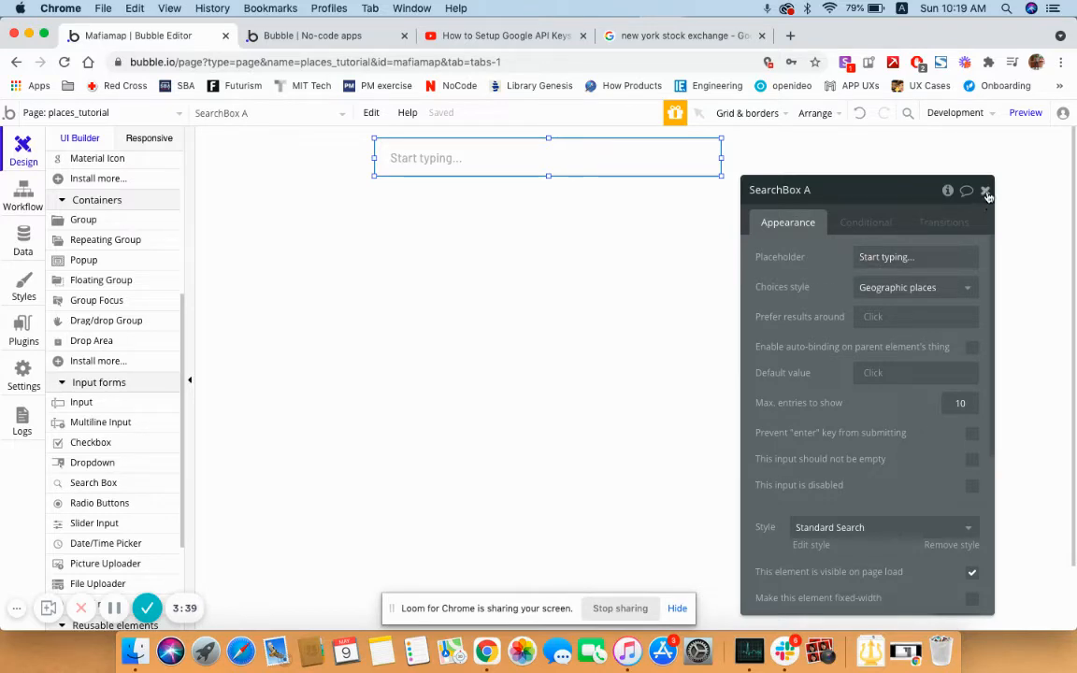
pyautogui.click(987, 191)
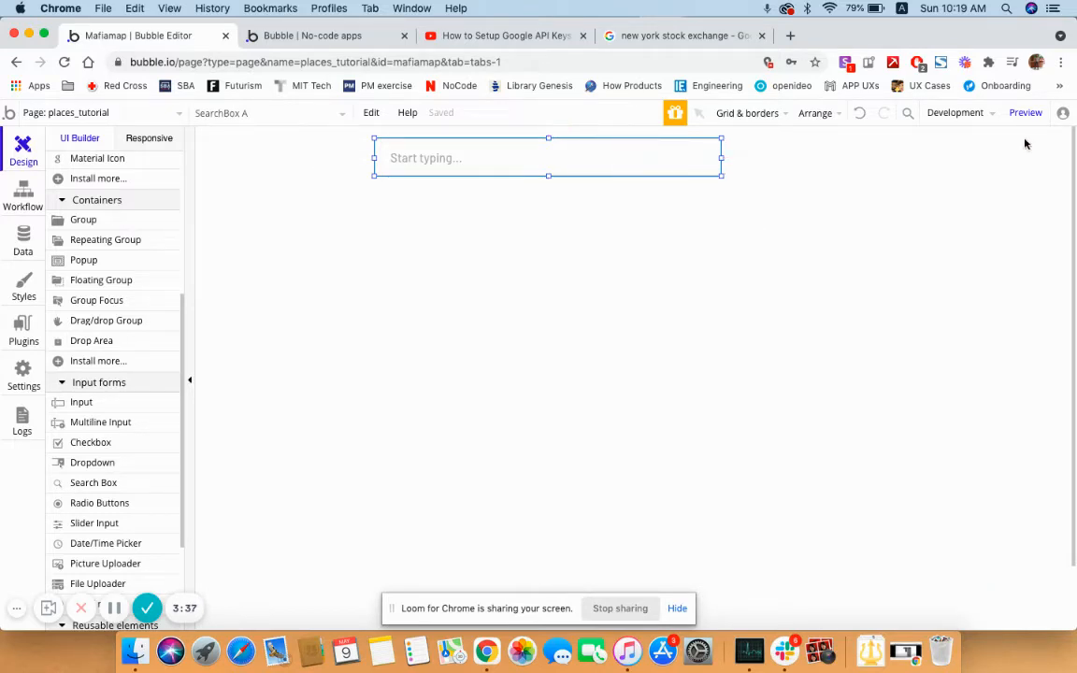
# Step: Preview the page, search 'new york' and pick a New York suggestion
pyautogui.click(1025, 112)
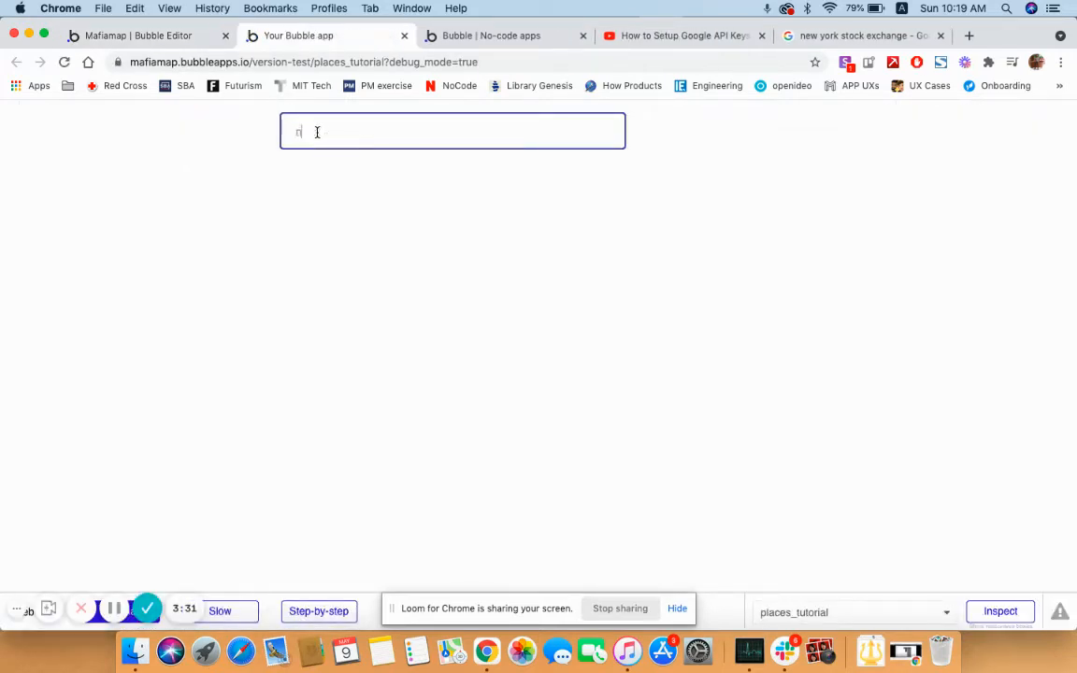
pyautogui.write('new york')
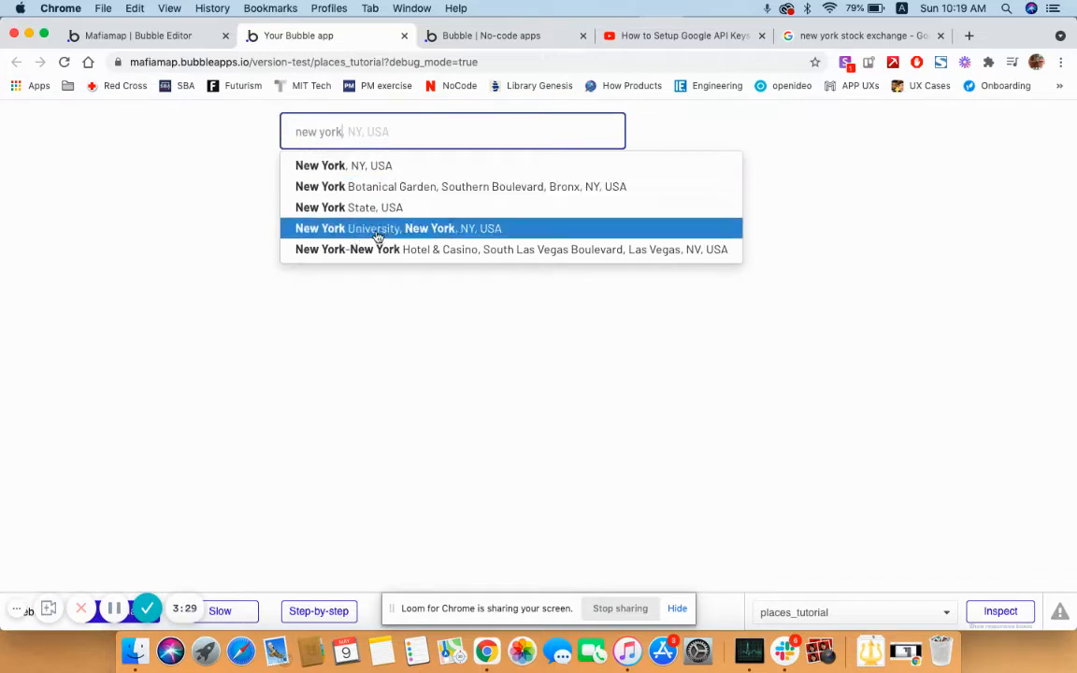
pyautogui.click(139, 36)
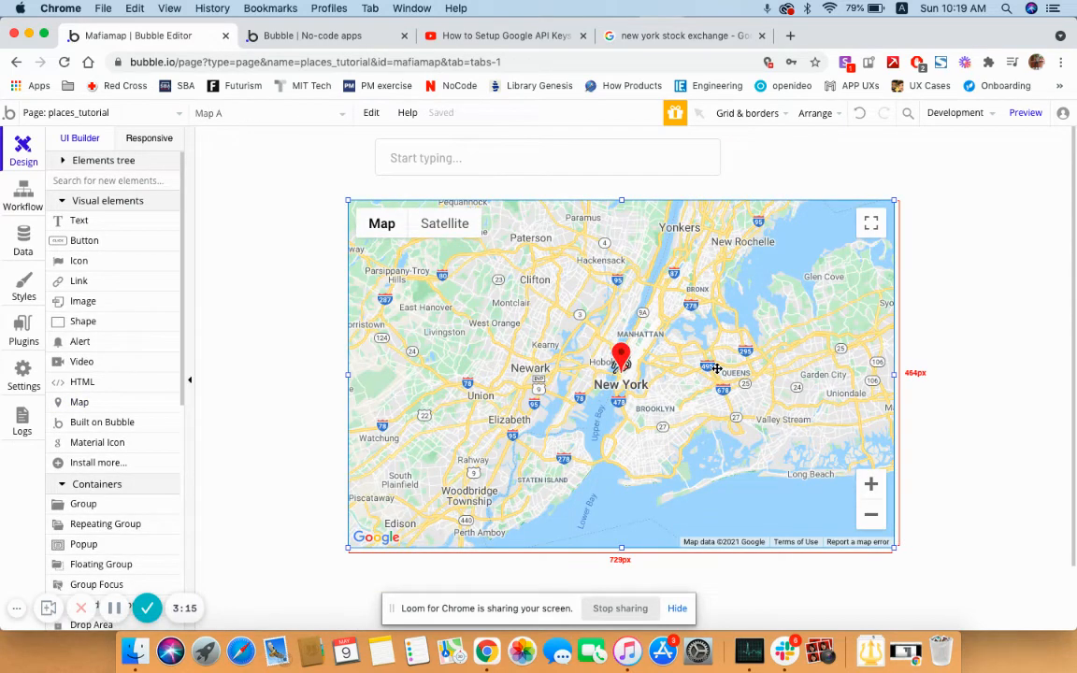
# Step: Set the Map to a Single marker whose Marker address is SearchBox A's value
pyautogui.click(621, 359)
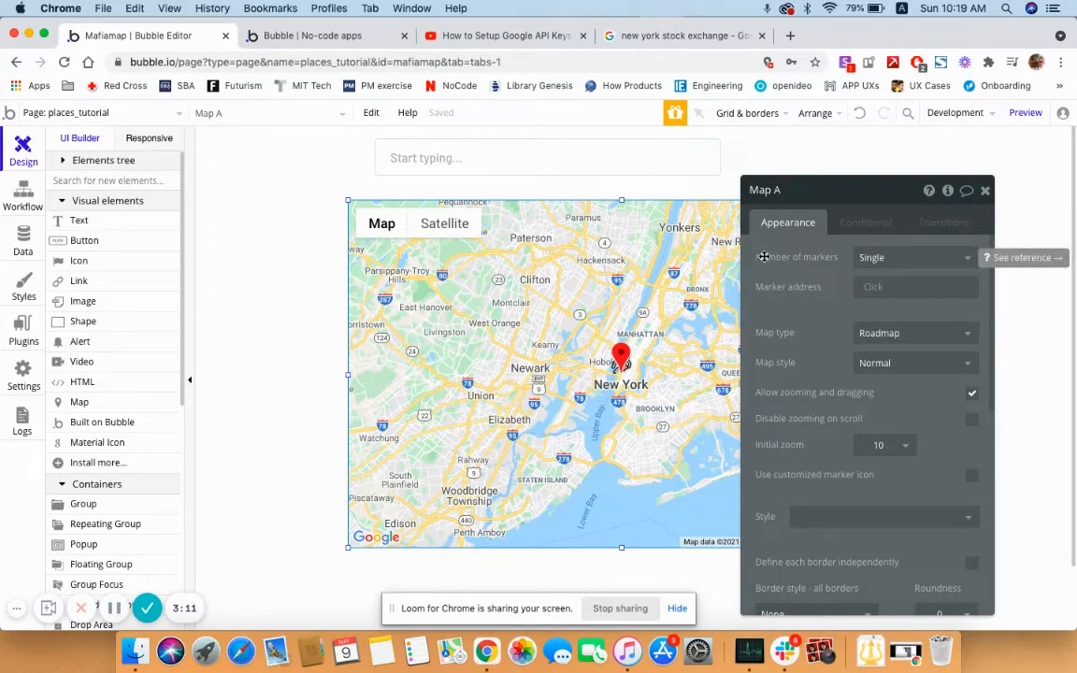
pyautogui.click(913, 258)
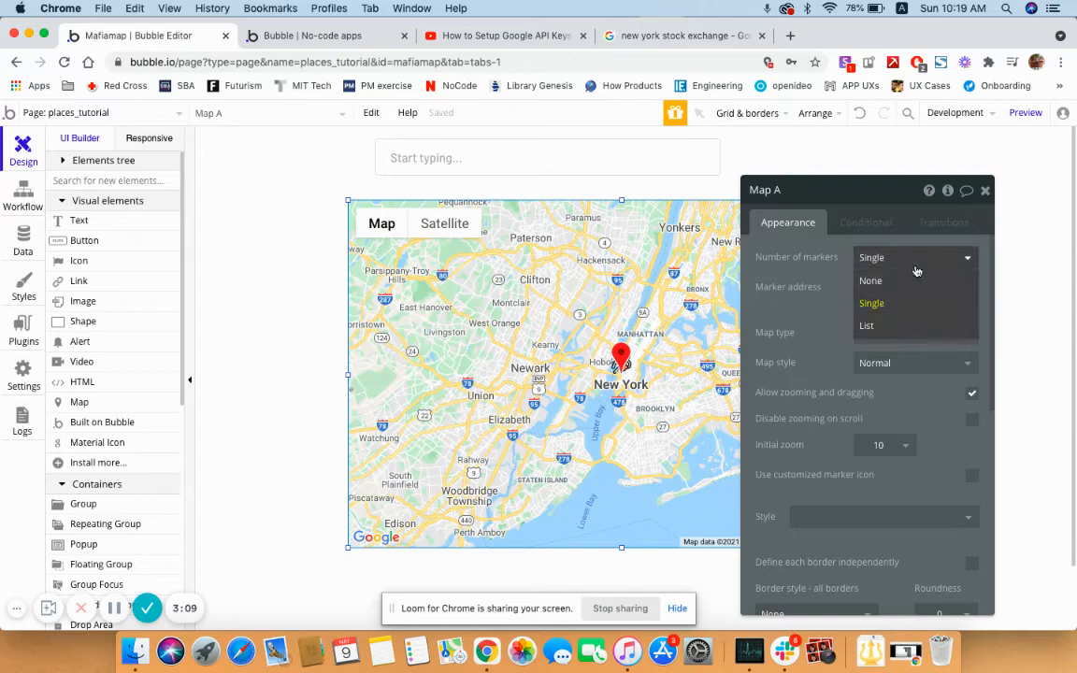
pyautogui.click(872, 302)
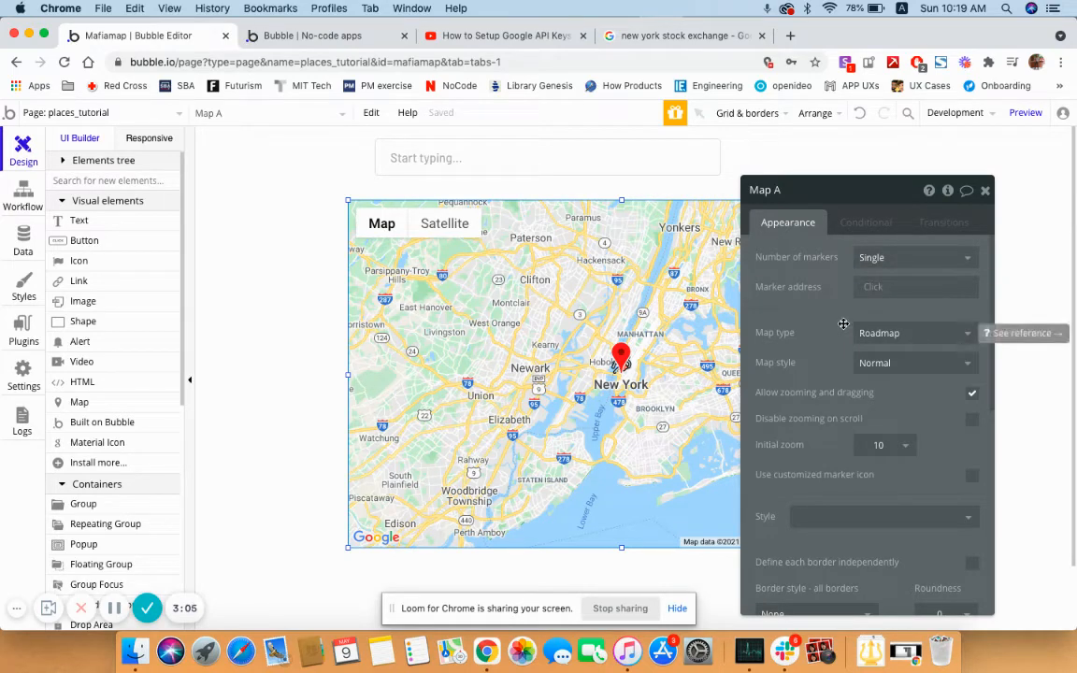
pyautogui.click(914, 288)
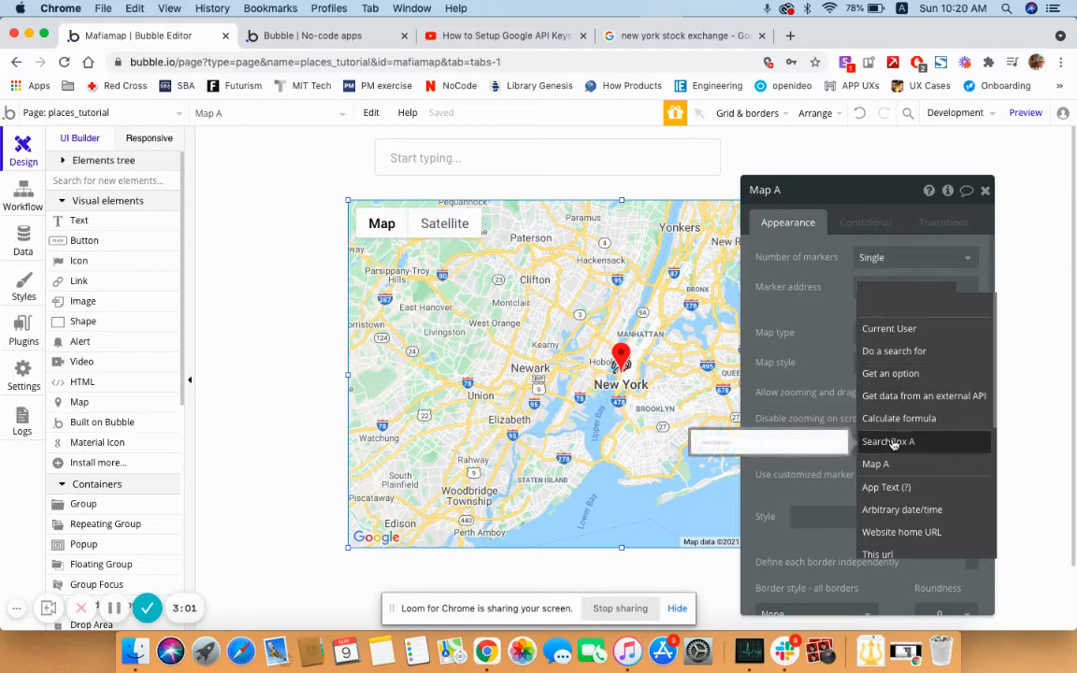
pyautogui.click(886, 441)
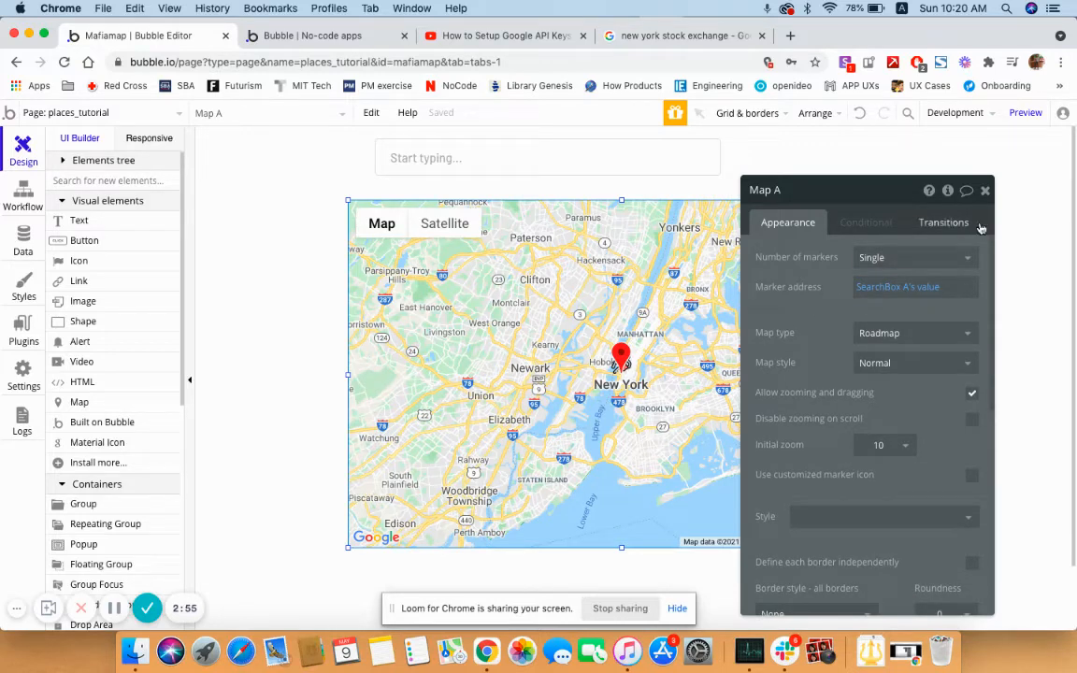
pyautogui.click(1025, 112)
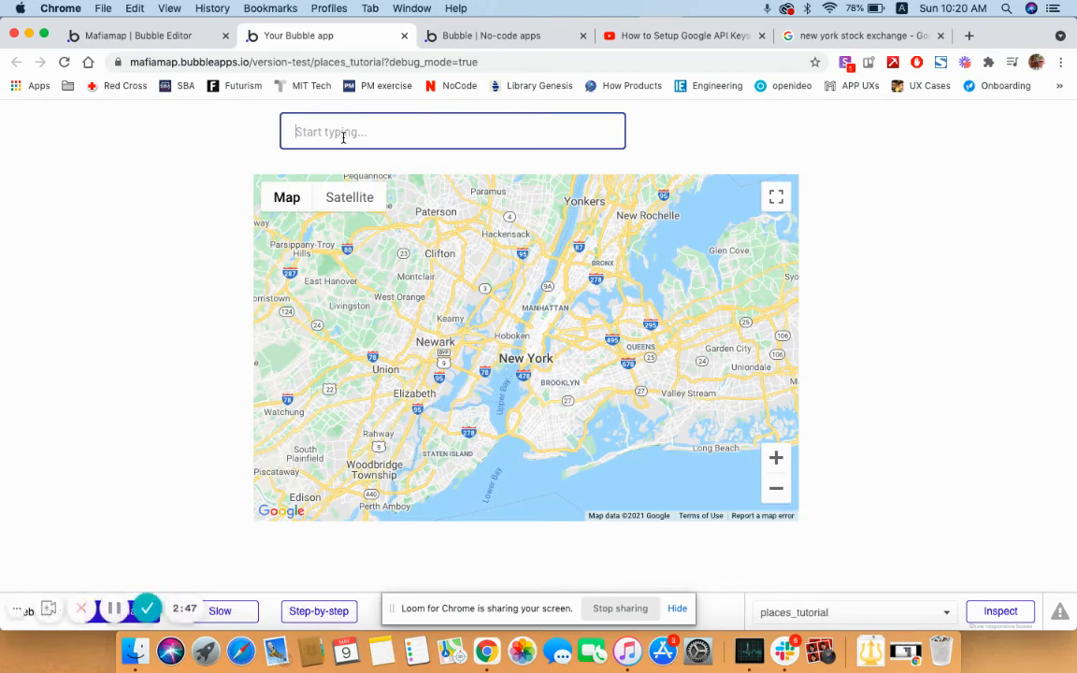
# Step: In preview, search 'london, uk' and choose London, UK so the marker moves there
pyautogui.write('london, uk')
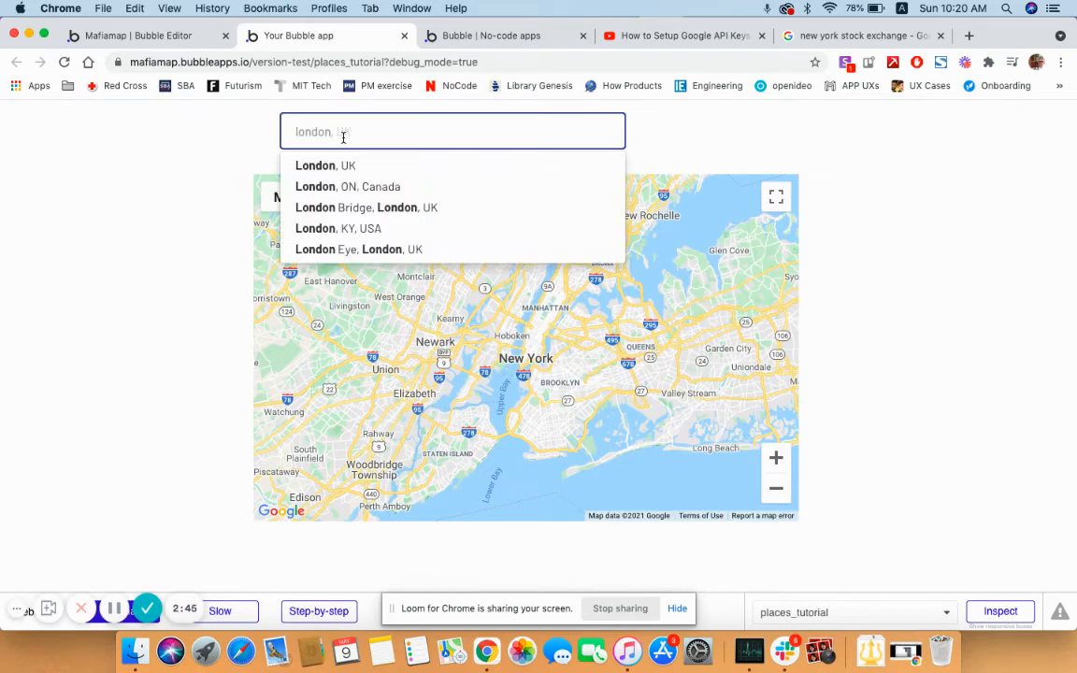
pyautogui.click(326, 164)
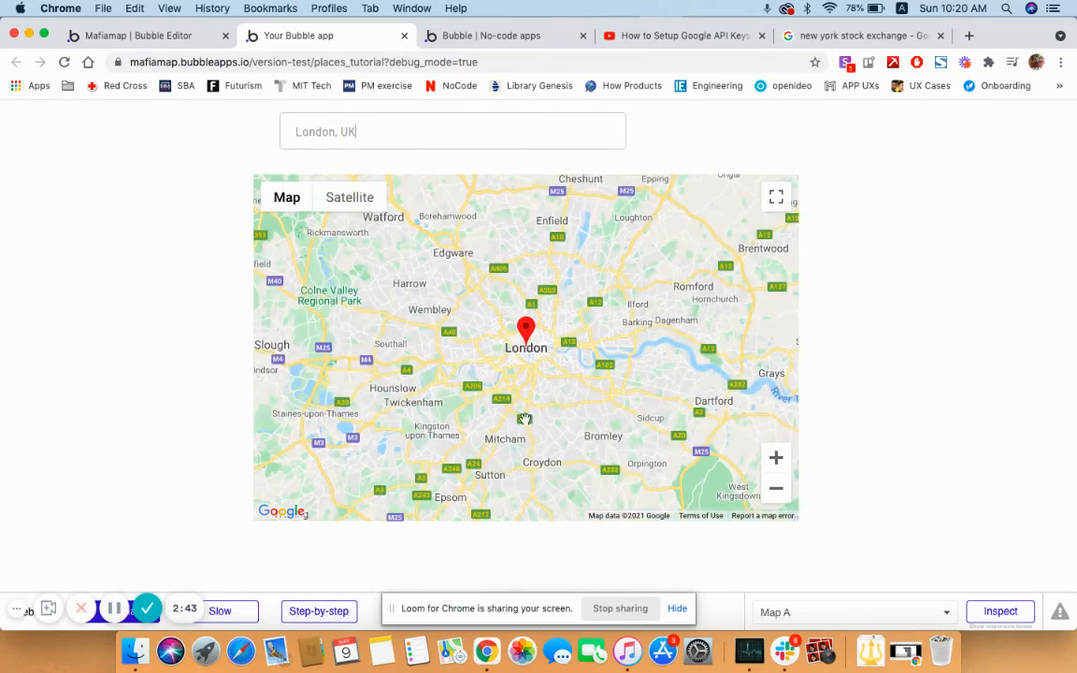